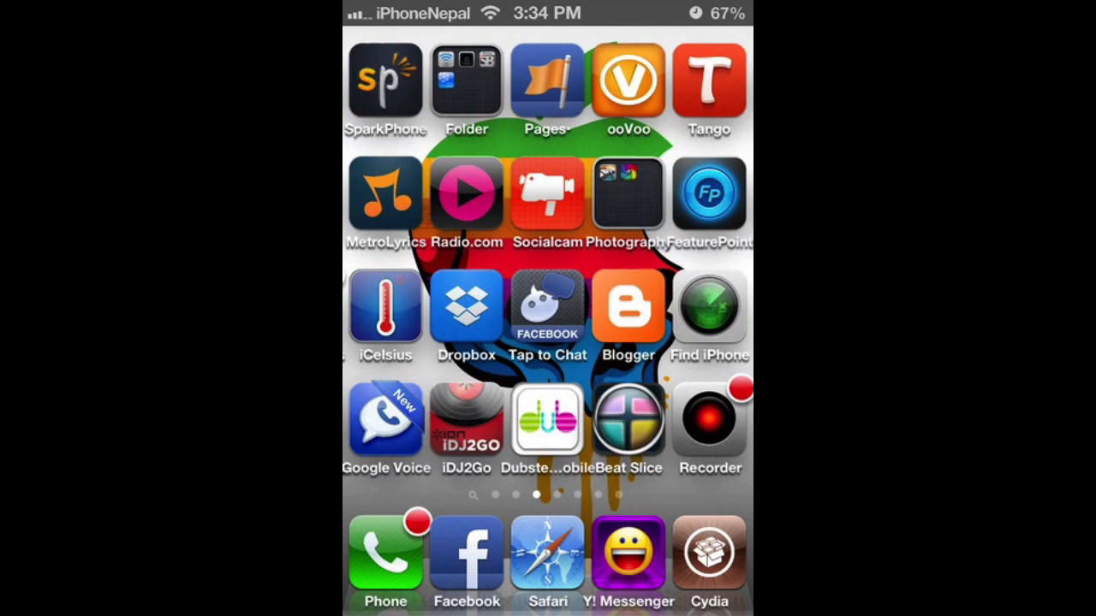
Step: Launch Cydia from the home-screen dock onto its Home welcome page
{"action": "left_click", "coordinate": [712, 557]}
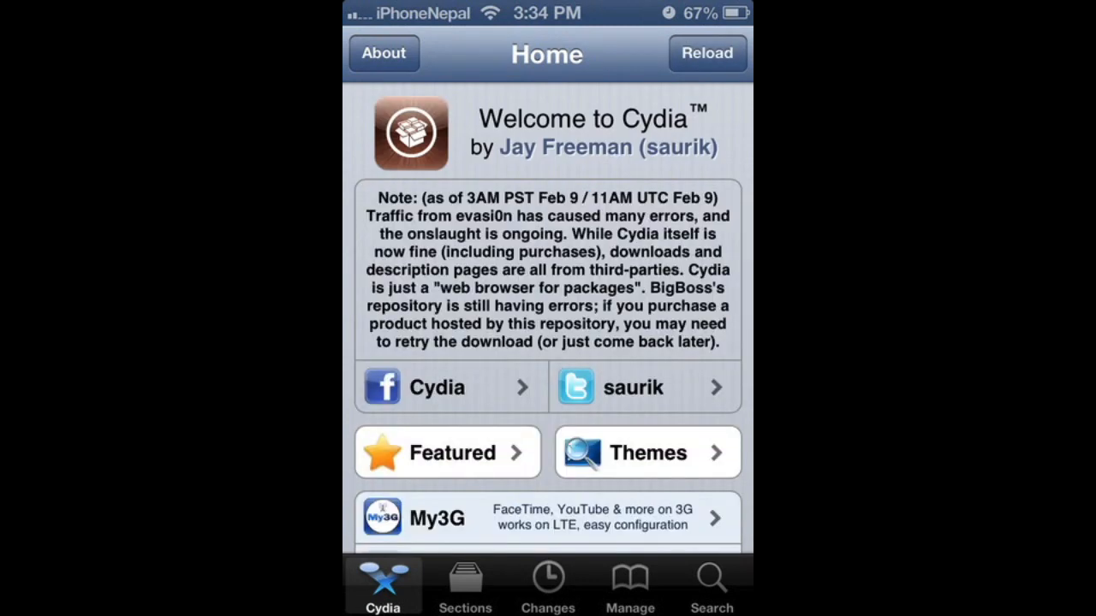
{"action": "left_click", "coordinate": [629, 585]}
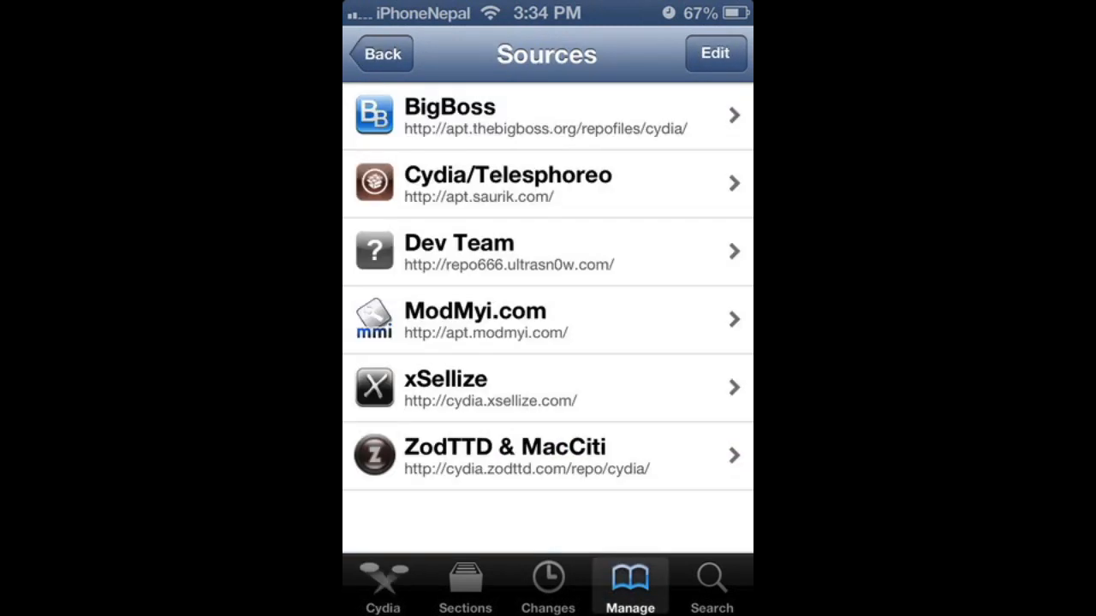
{"action": "left_click", "coordinate": [713, 54]}
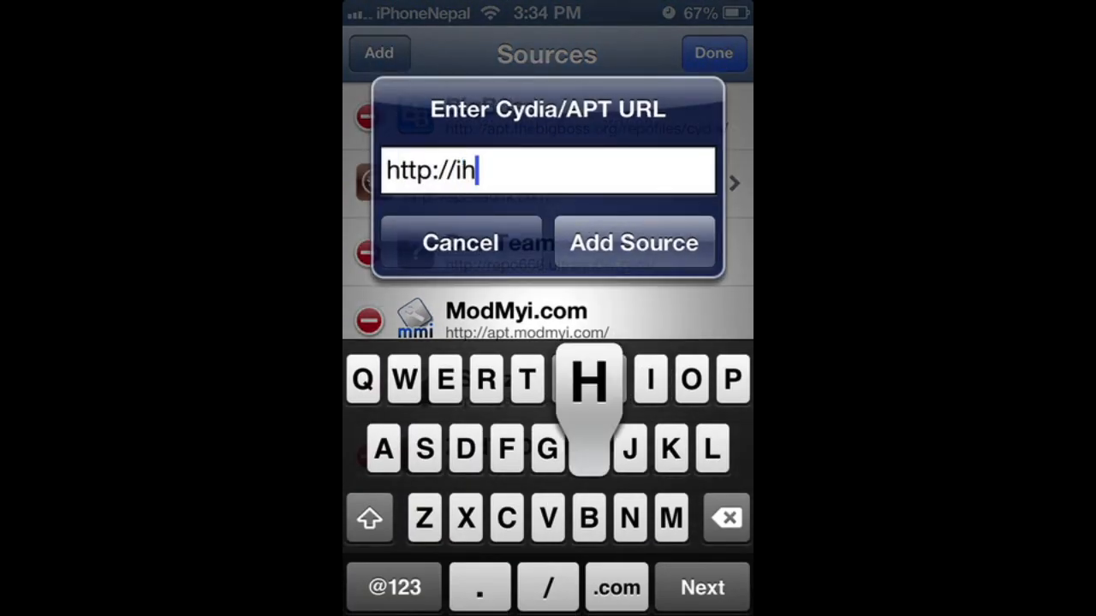
{"action": "type", "text": "ackstor"}
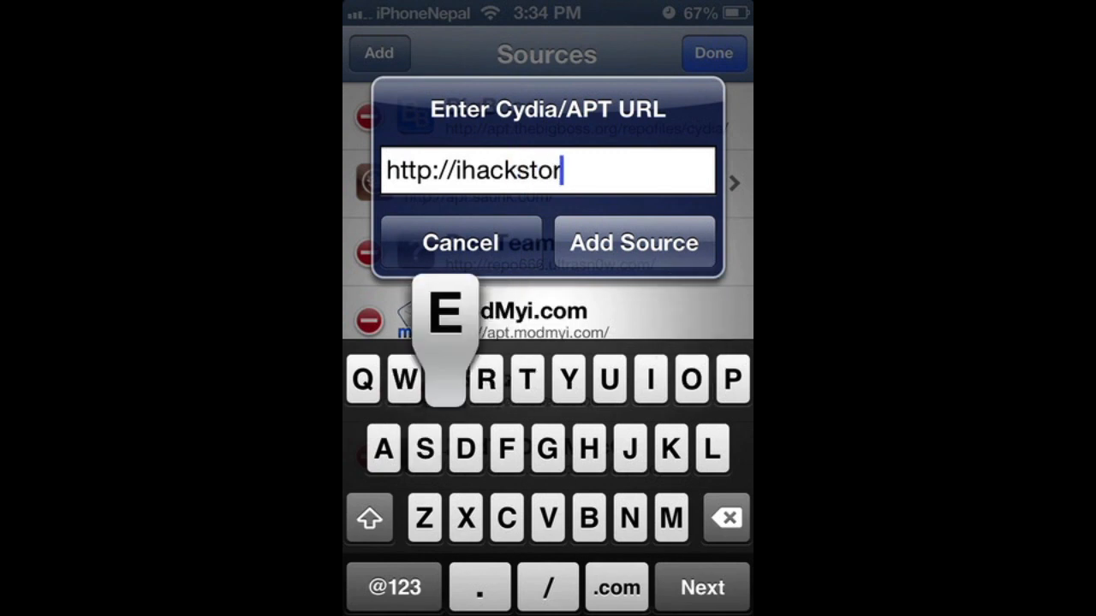
{"action": "type", "text": "e.com/"}
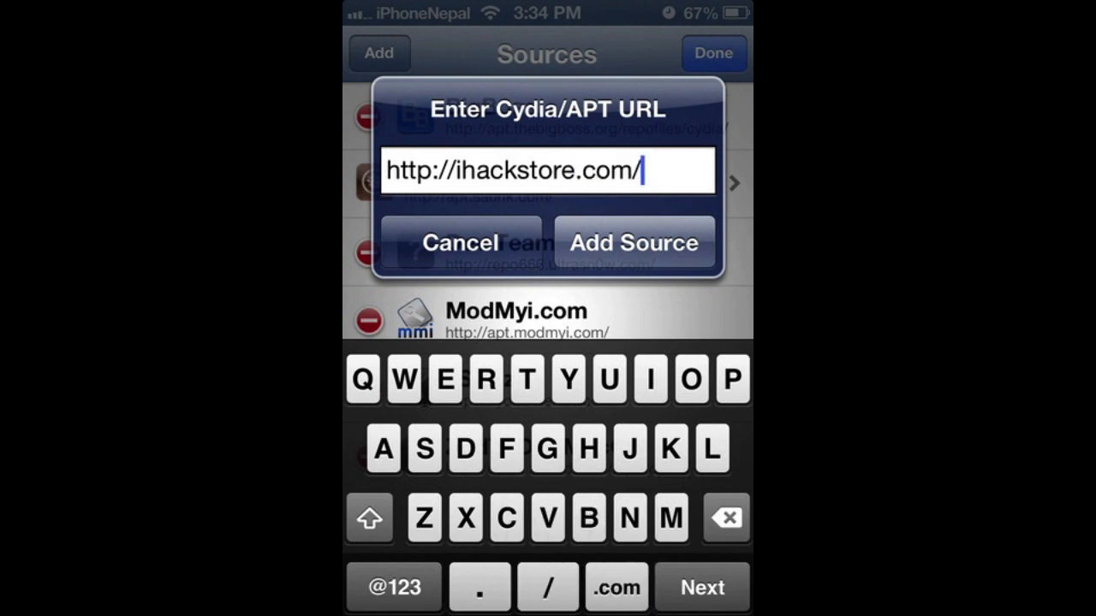
{"action": "type", "text": "repo"}
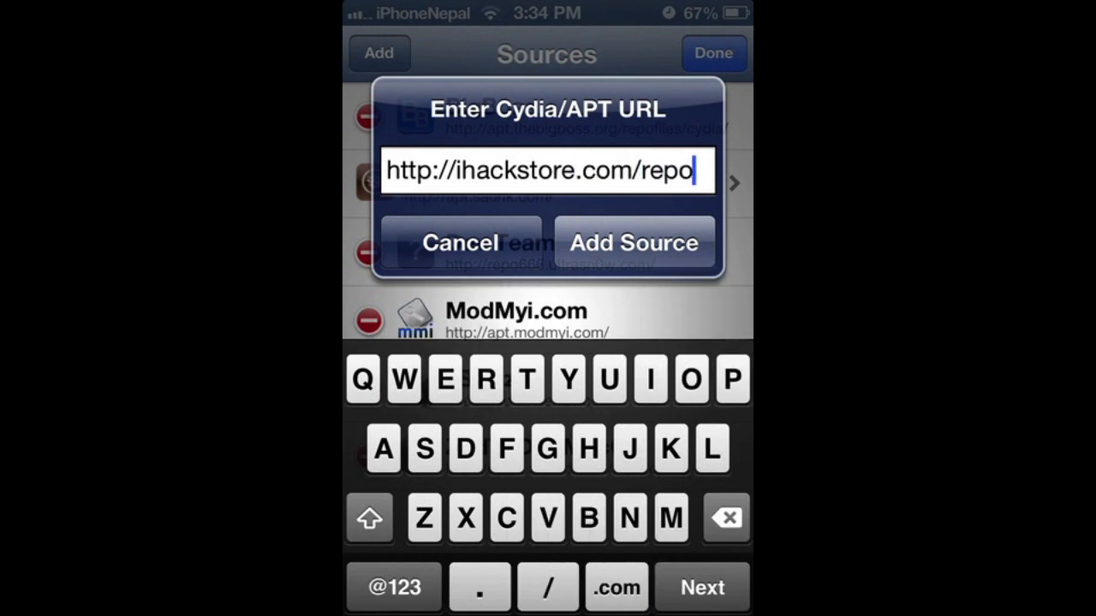
{"action": "left_click", "coordinate": [633, 242]}
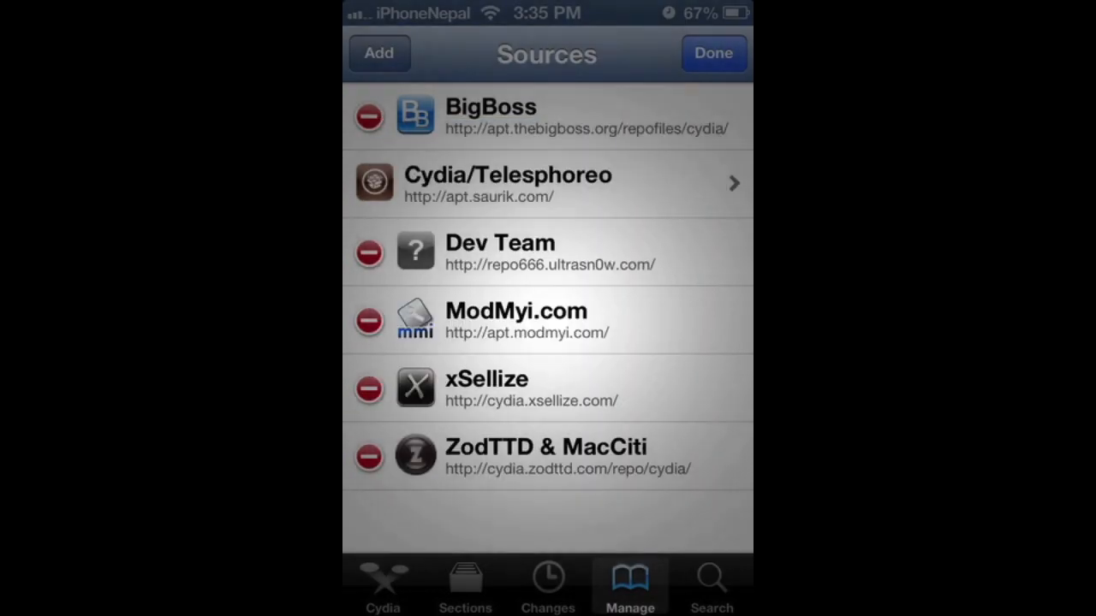
Step: Finish editing sources, let the IHackStore refresh complete, and return to Cydia
{"action": "left_click", "coordinate": [713, 52]}
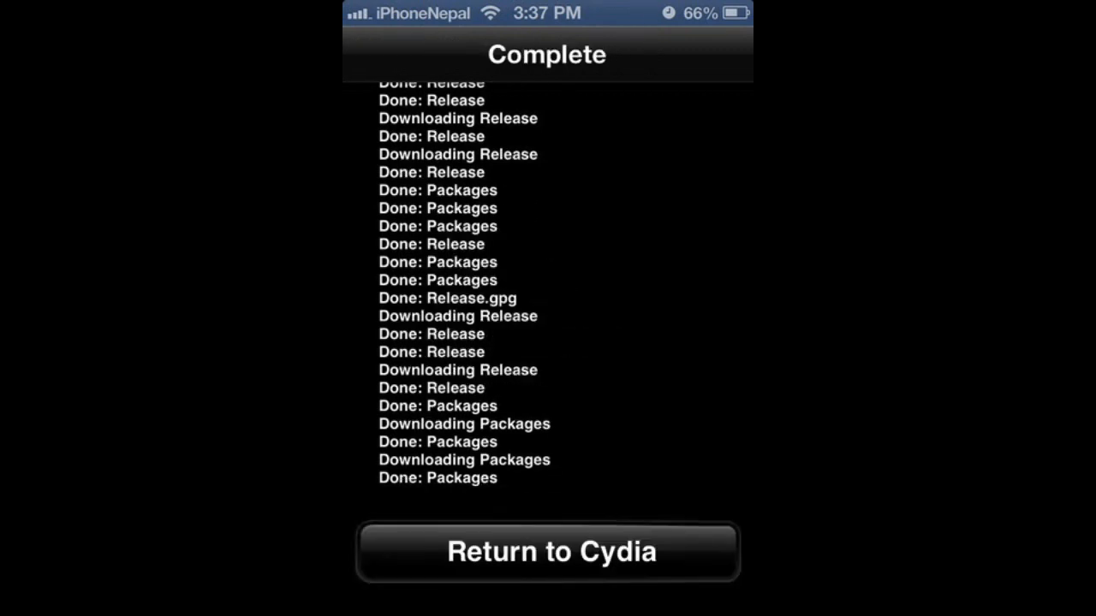
{"action": "left_click", "coordinate": [547, 552]}
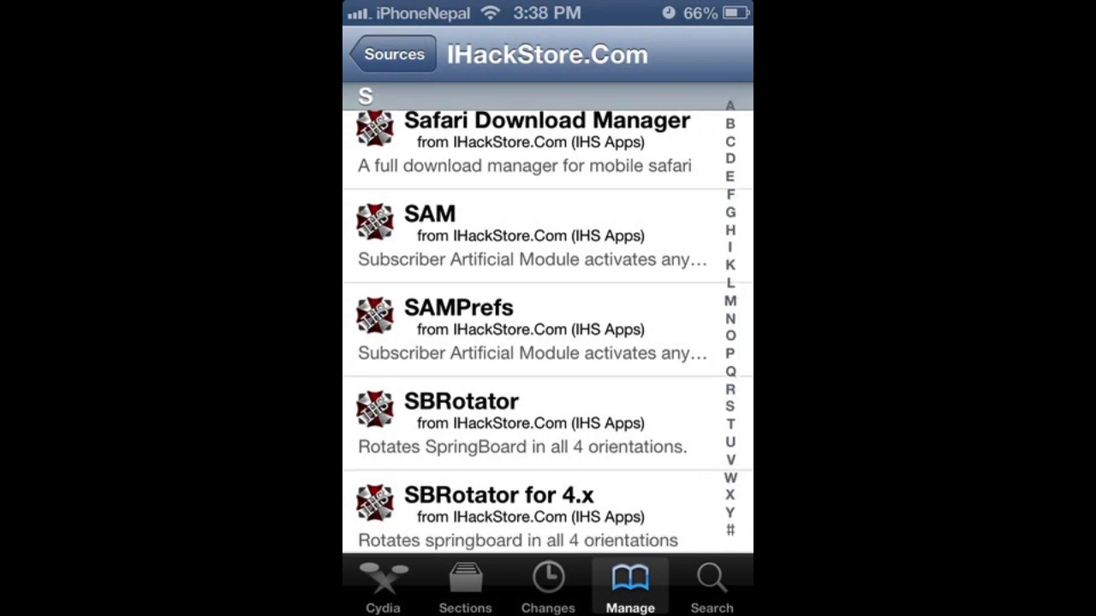
Step: Scroll the IHackStore.Com list to the S section and open Siri for iOS 6.1
{"action": "scroll", "scroll_direction": "down", "scroll_amount": 3}
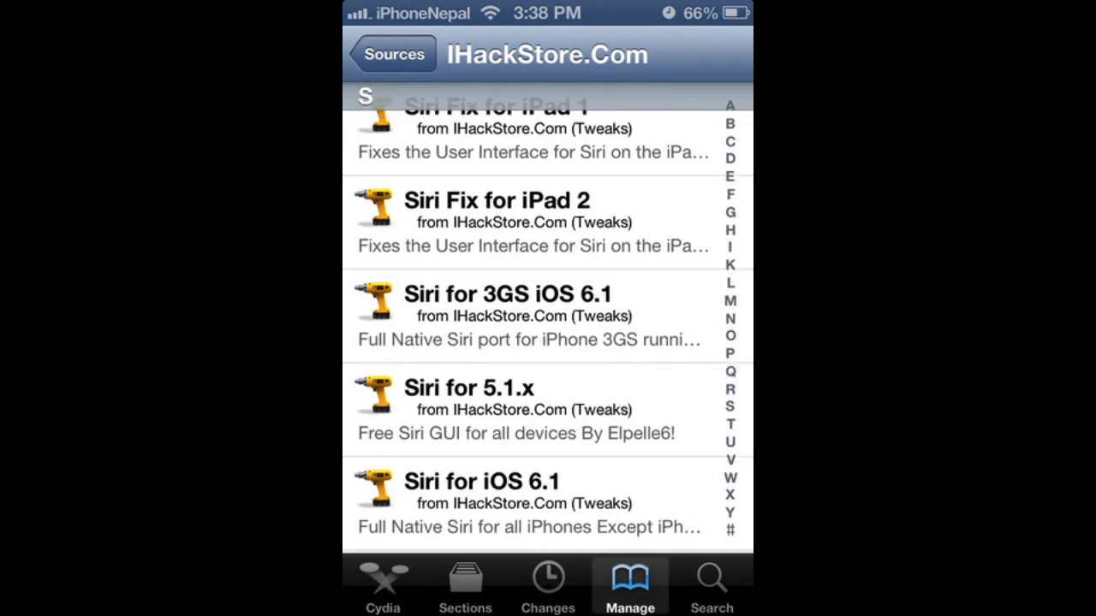
{"action": "scroll", "scroll_direction": "down", "scroll_amount": 3}
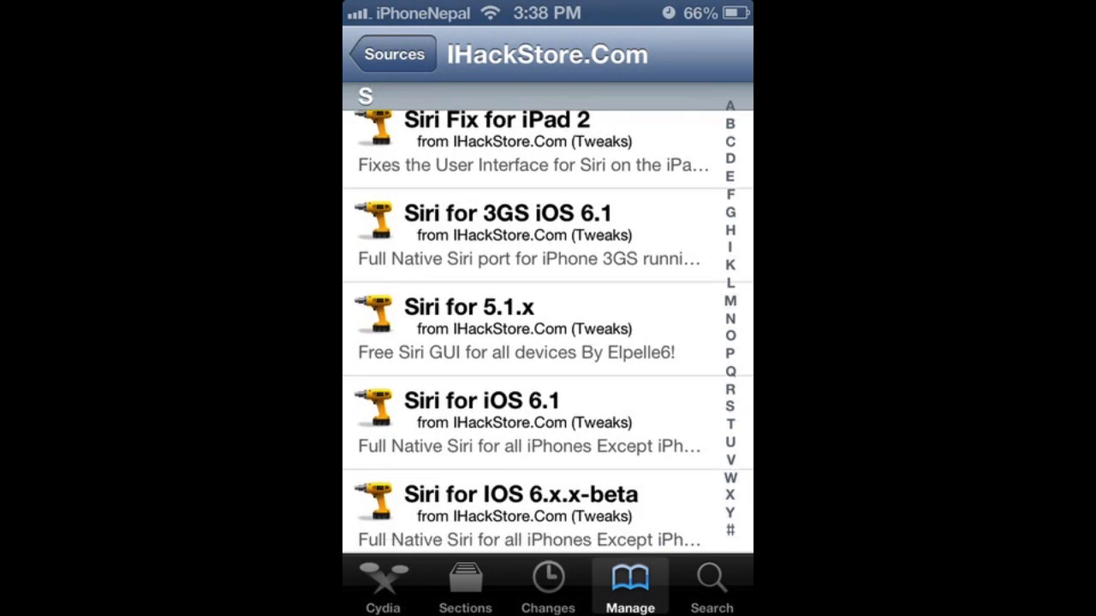
{"action": "scroll", "scroll_direction": "down", "scroll_amount": 3}
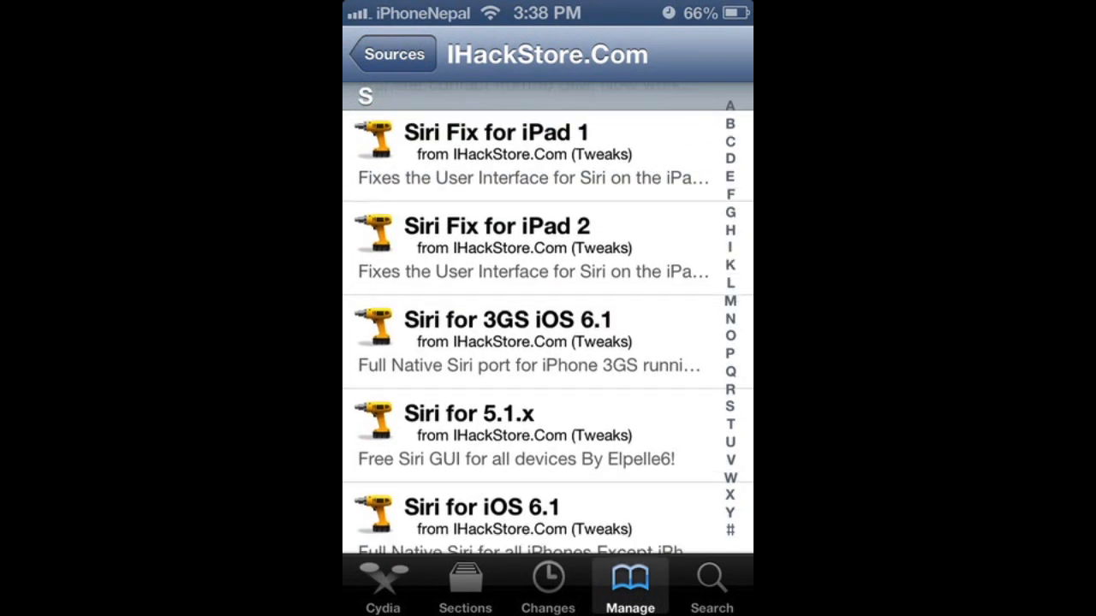
{"action": "scroll", "scroll_direction": "down", "scroll_amount": 3}
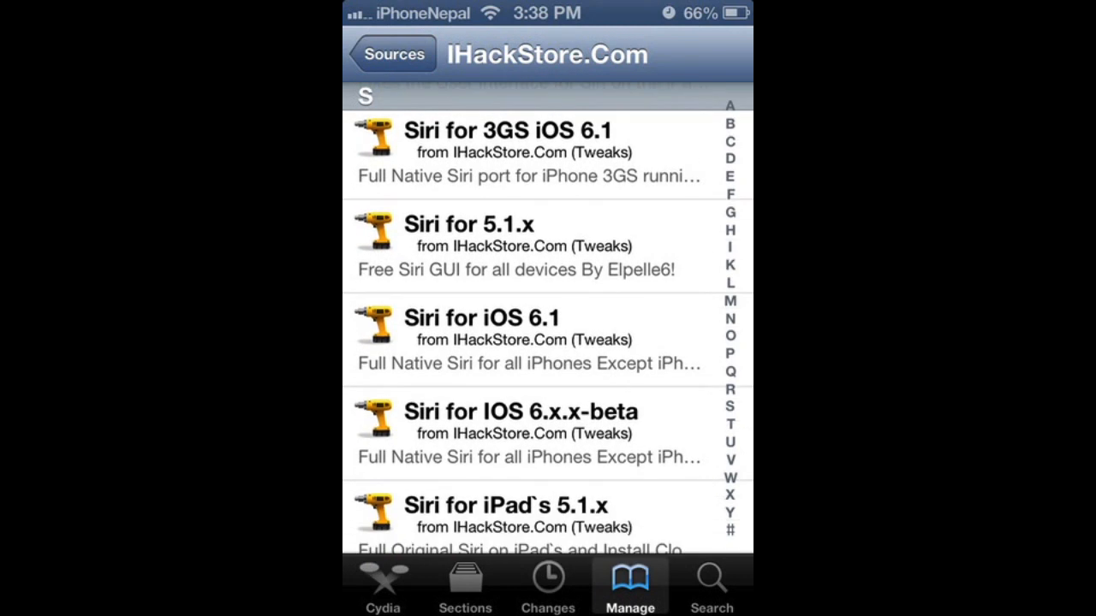
{"action": "scroll", "scroll_direction": "down", "scroll_amount": 3}
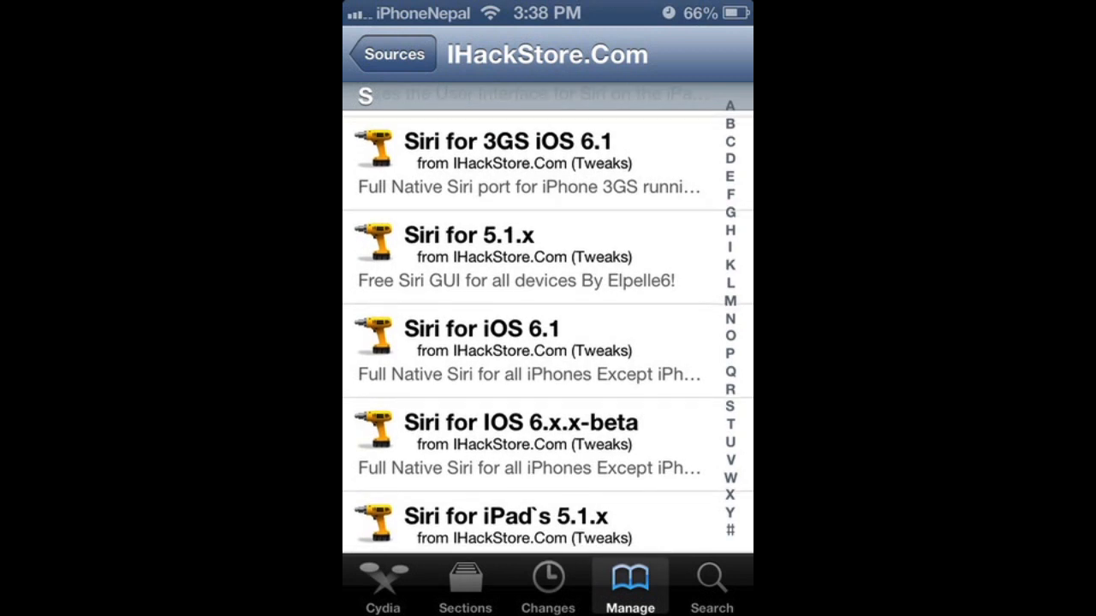
{"action": "left_click", "coordinate": [483, 328]}
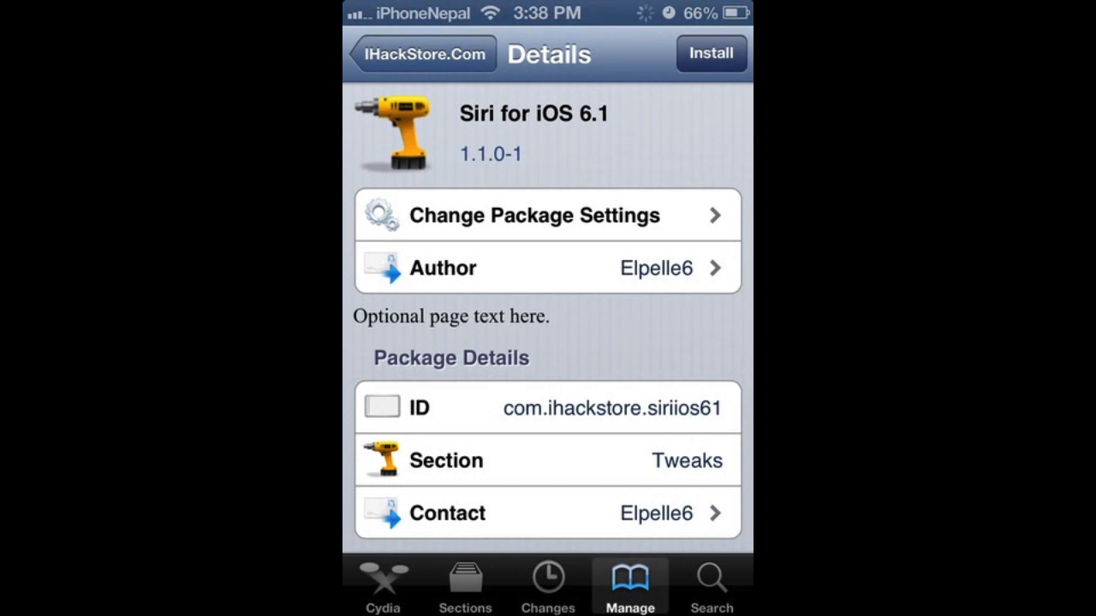
Step: Install Siri for iOS 6.1 (1.1.0-1) and confirm its dependency packages
{"action": "left_click", "coordinate": [721, 54]}
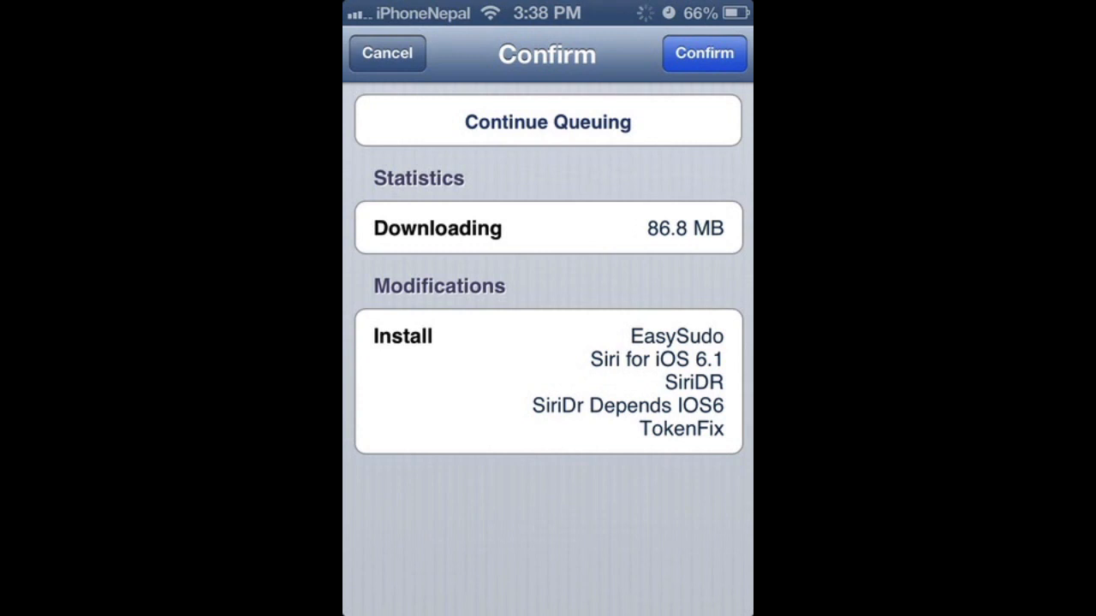
{"action": "left_click", "coordinate": [708, 53]}
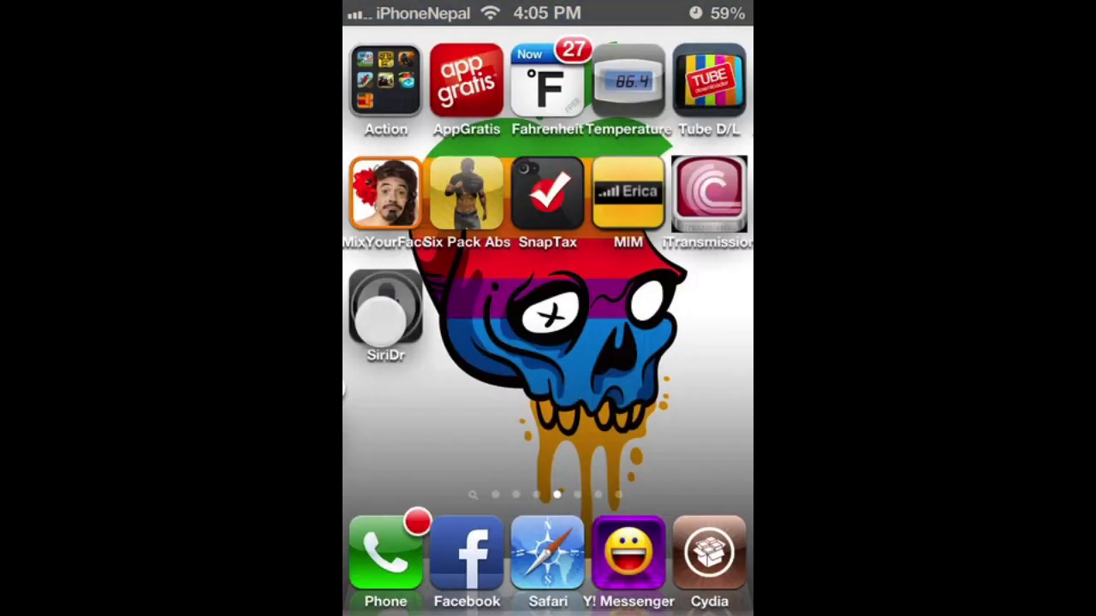
Step: In SiriDr, install the free SiriPort.ru server and dismiss the Success alert
{"action": "left_click", "coordinate": [385, 308]}
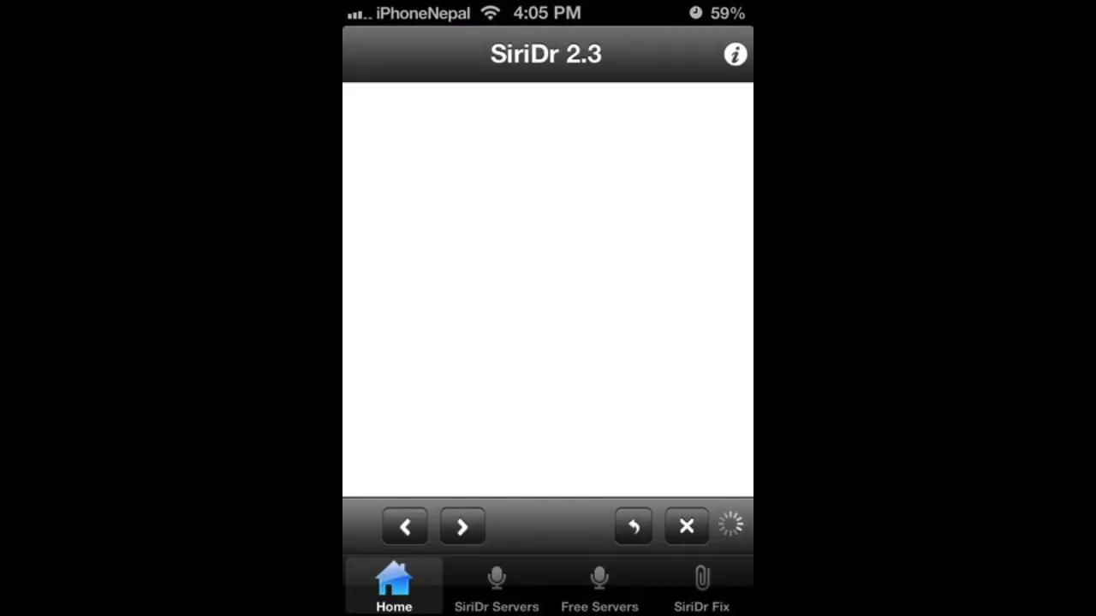
{"action": "left_click", "coordinate": [600, 587]}
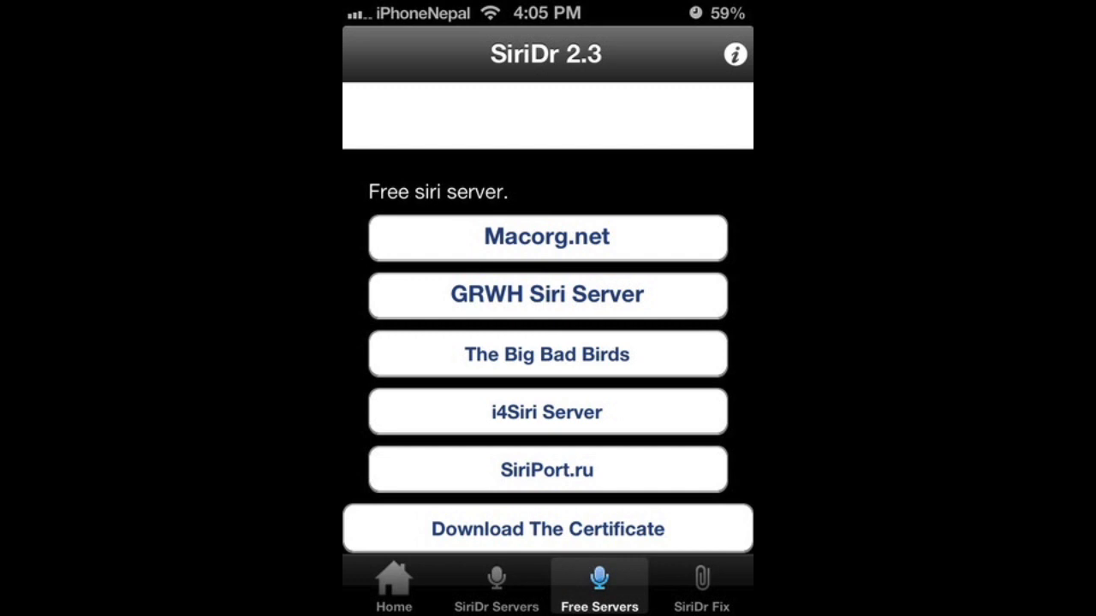
{"action": "left_click", "coordinate": [547, 470]}
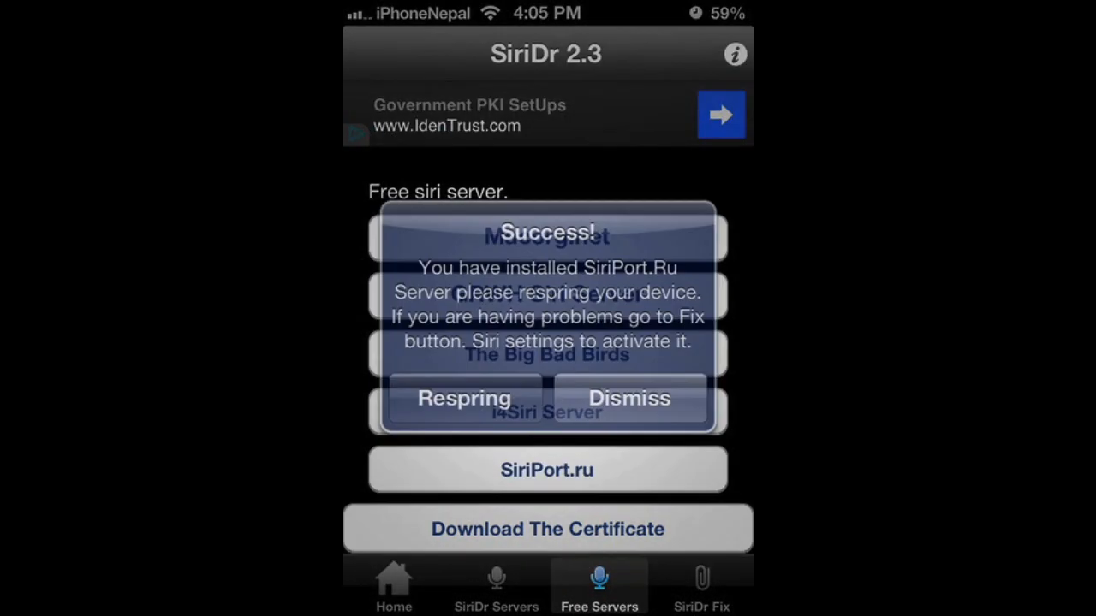
{"action": "left_click", "coordinate": [629, 398]}
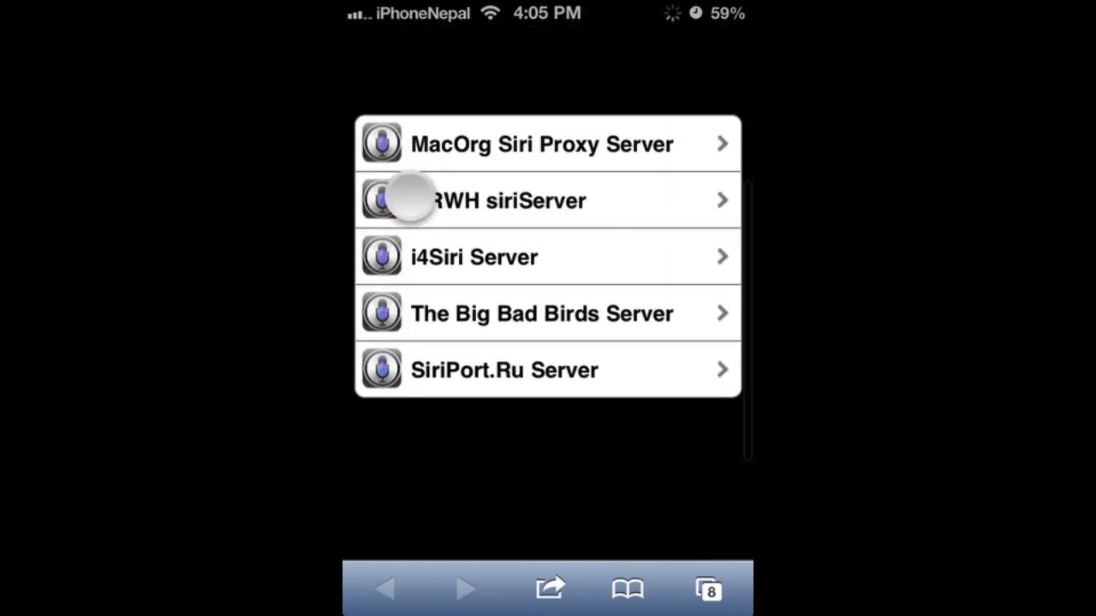
Step: Open the SiriPort.Ru Server site and install its new certificate for original Siri
{"action": "left_click", "coordinate": [548, 370]}
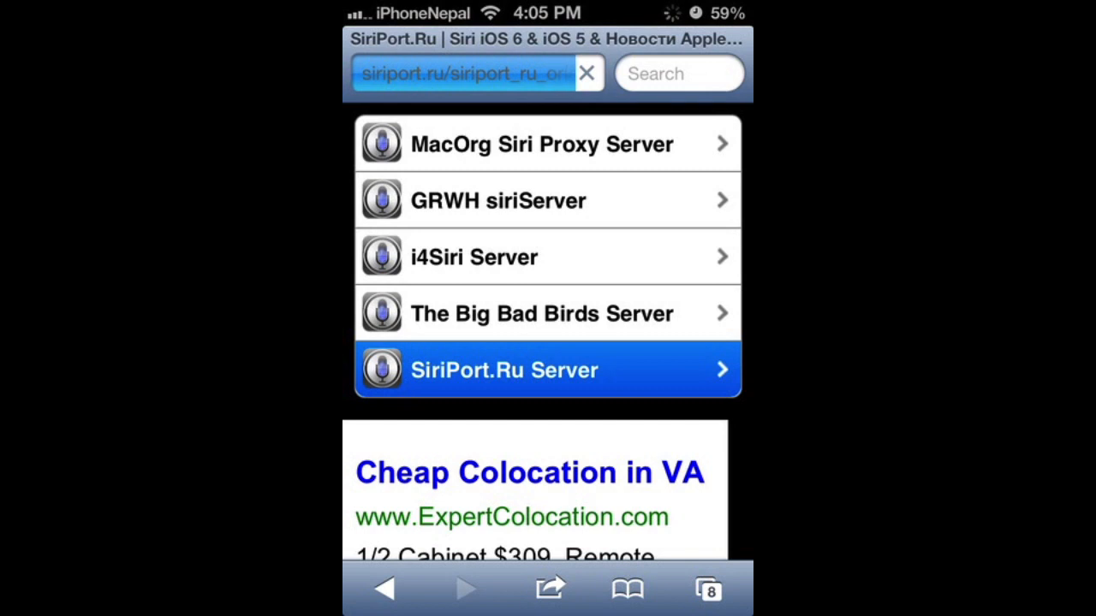
{"action": "left_click", "coordinate": [547, 370]}
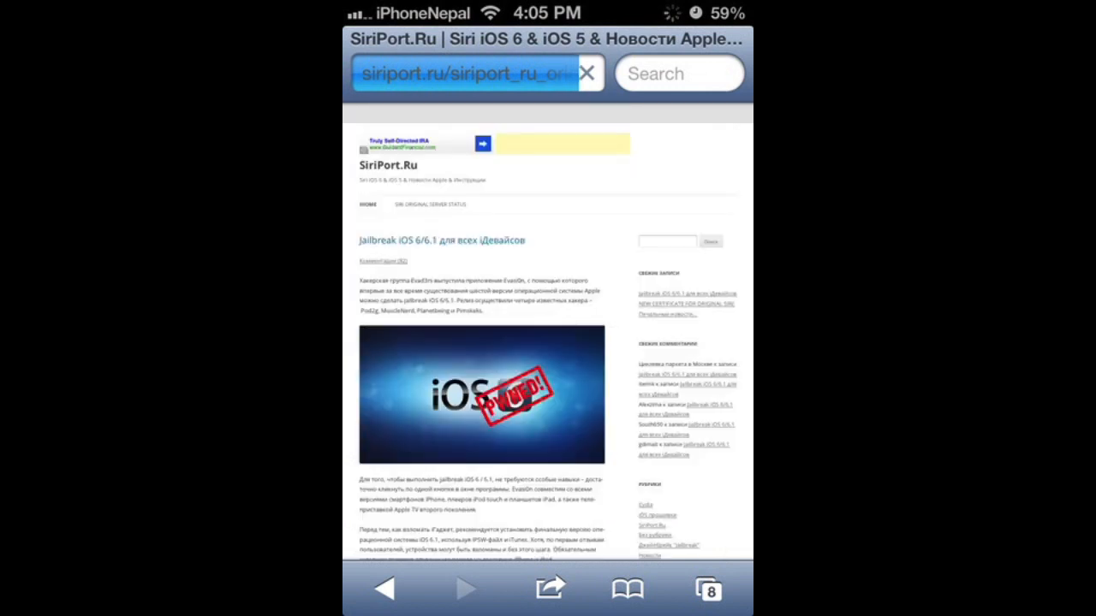
{"action": "scroll", "scroll_direction": "down", "scroll_amount": 3}
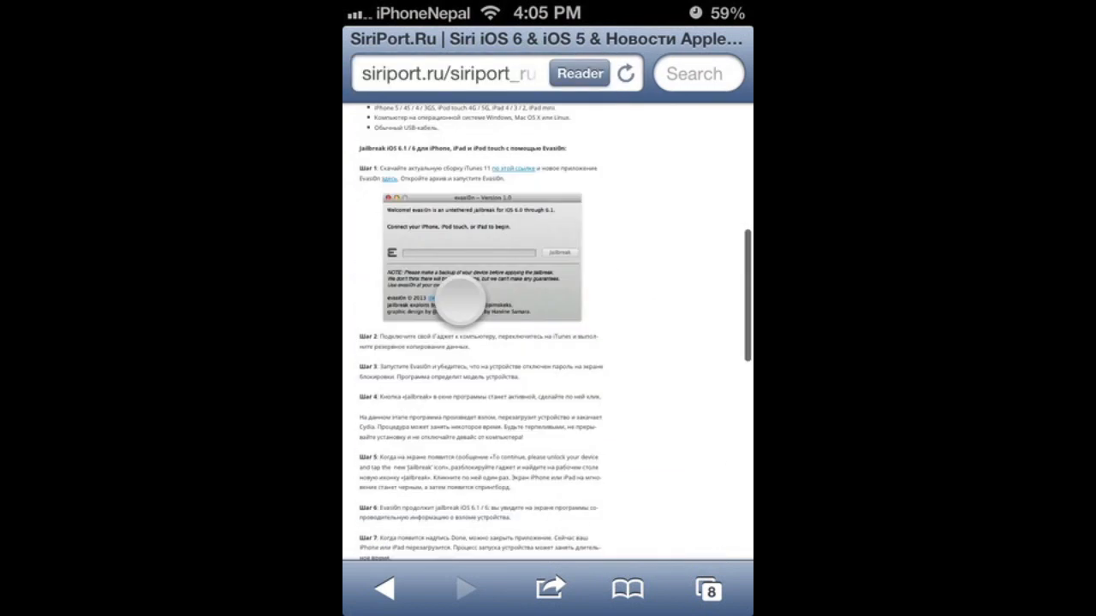
{"action": "scroll", "scroll_direction": "down", "scroll_amount": 3}
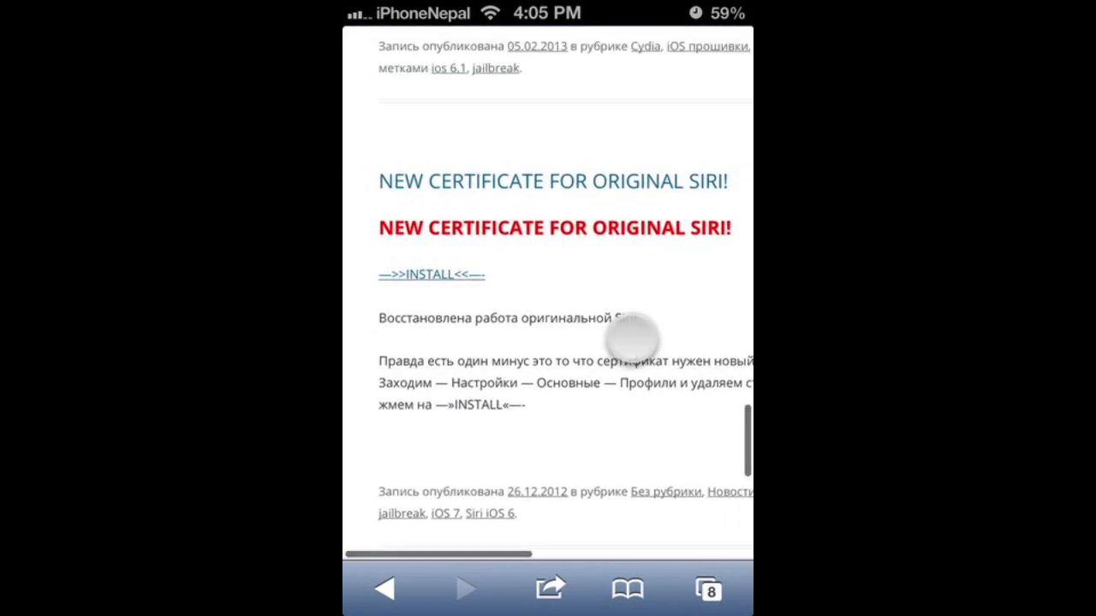
{"action": "left_click", "coordinate": [431, 274]}
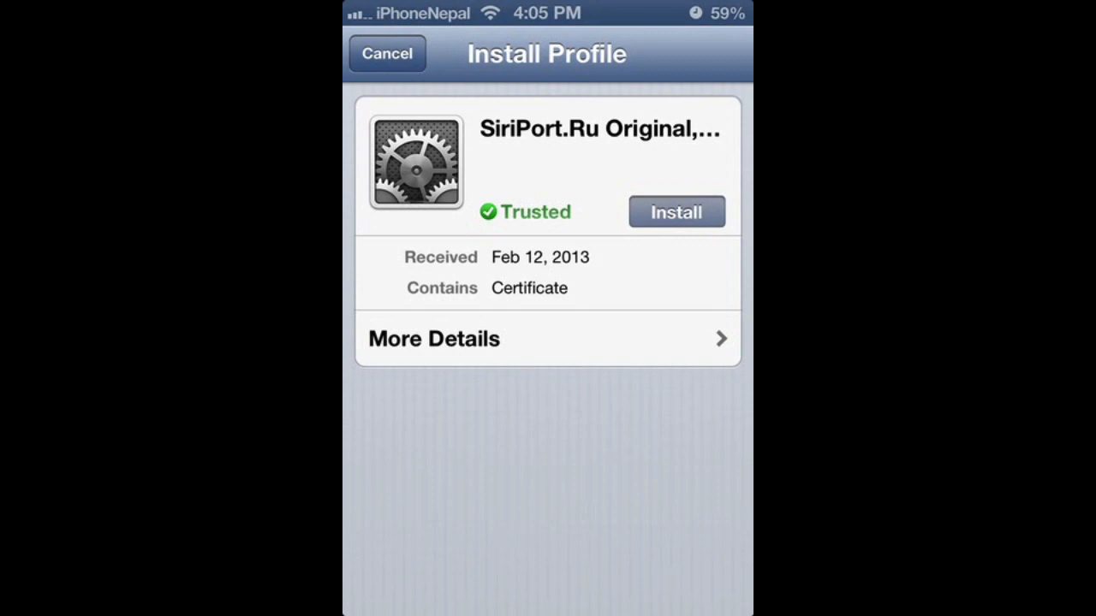
Step: Install the trusted SiriPort.Ru certificate profile
{"action": "left_click", "coordinate": [381, 64]}
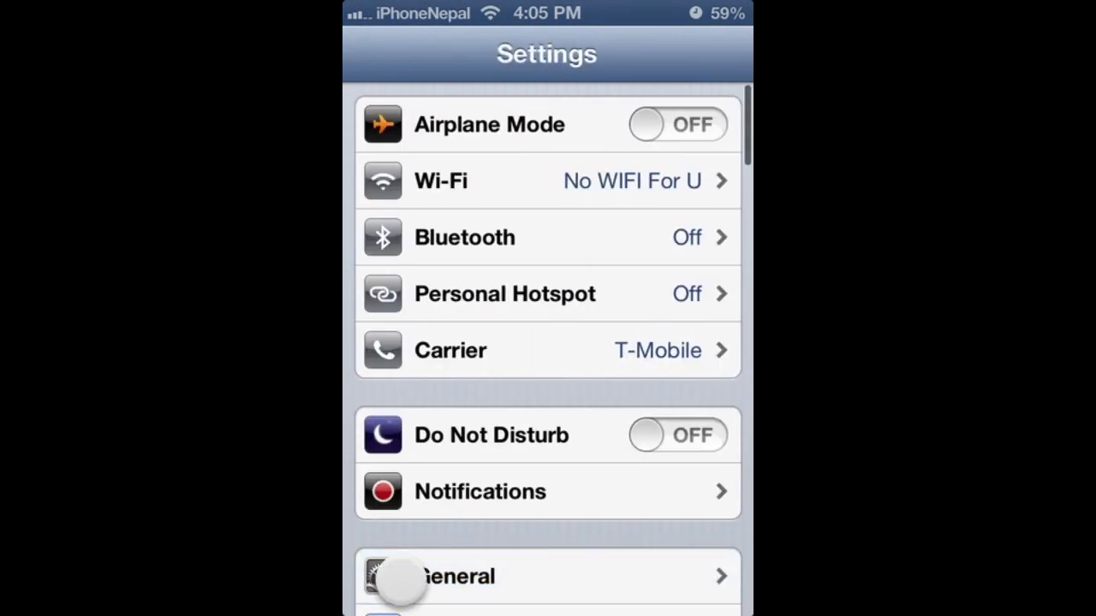
Step: Scroll down the Settings list and open SiriDr Settings
{"action": "key", "text": "home"}
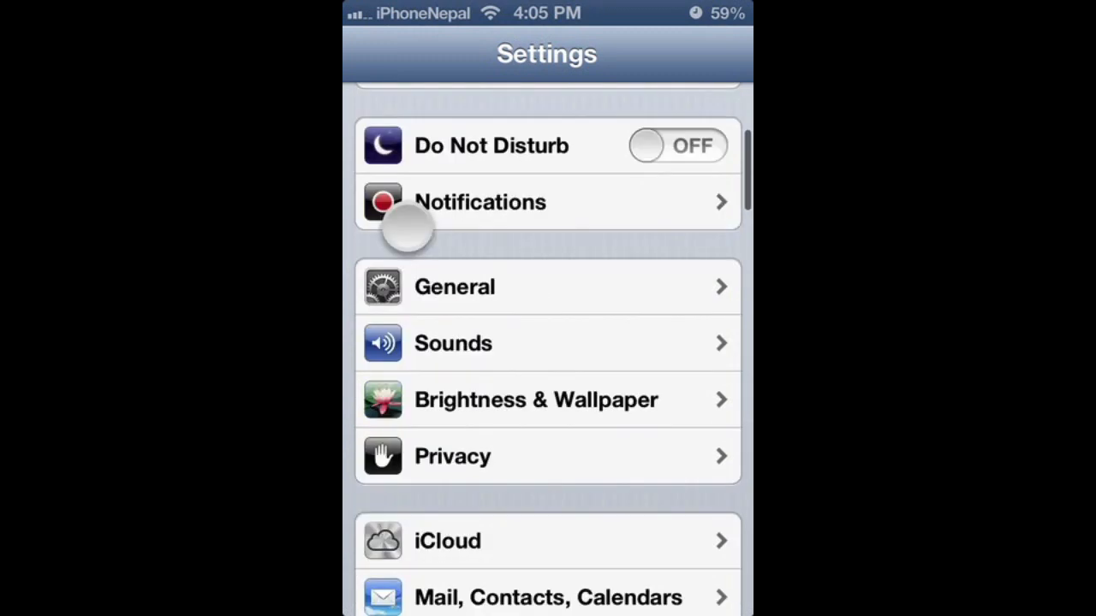
{"action": "scroll", "scroll_direction": "down", "scroll_amount": 3}
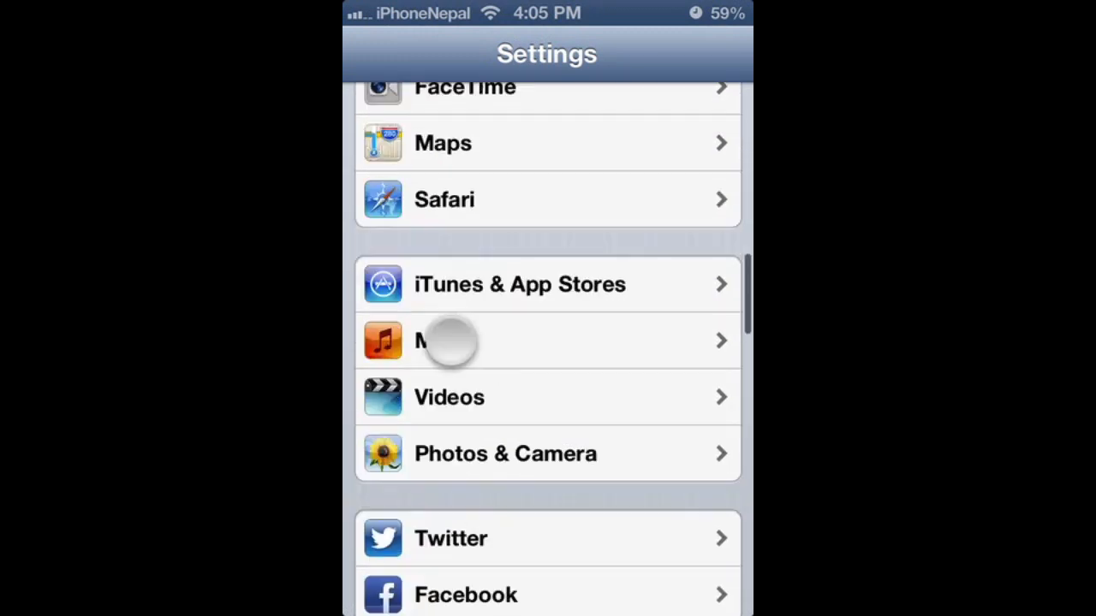
{"action": "scroll", "scroll_direction": "down", "scroll_amount": 3}
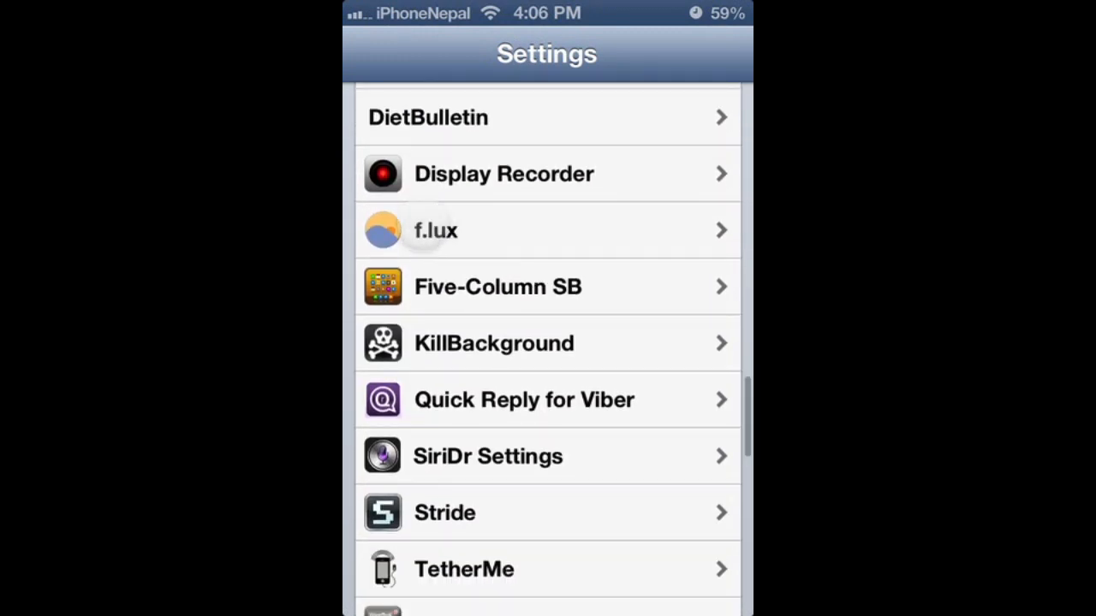
{"action": "left_click", "coordinate": [488, 457]}
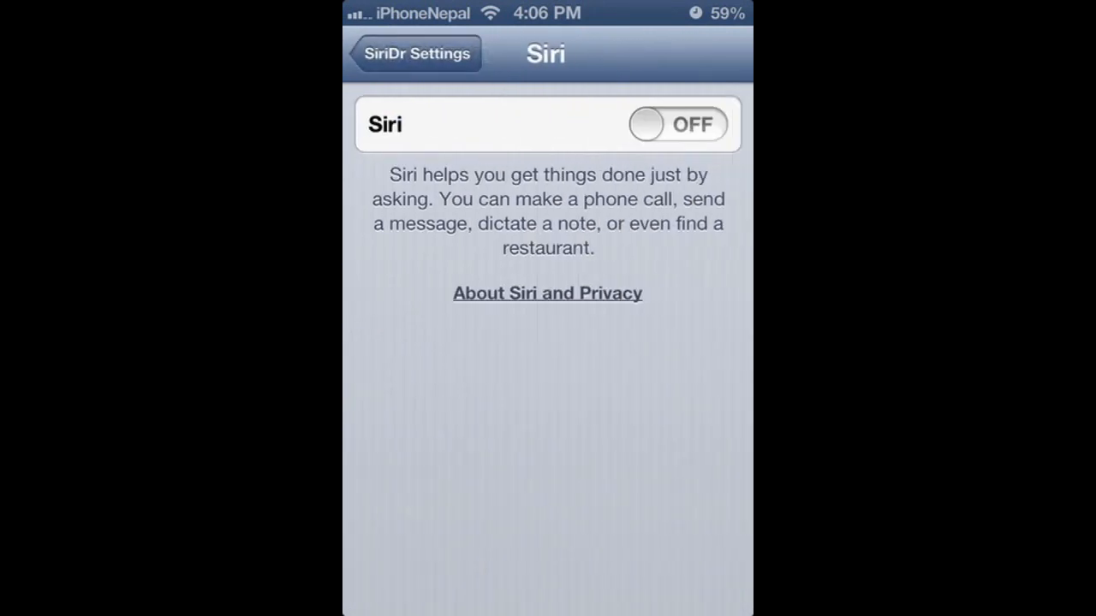
Step: Switch Siri on, confirm Enable Siri, and scroll through the settings page
{"action": "left_click", "coordinate": [680, 124]}
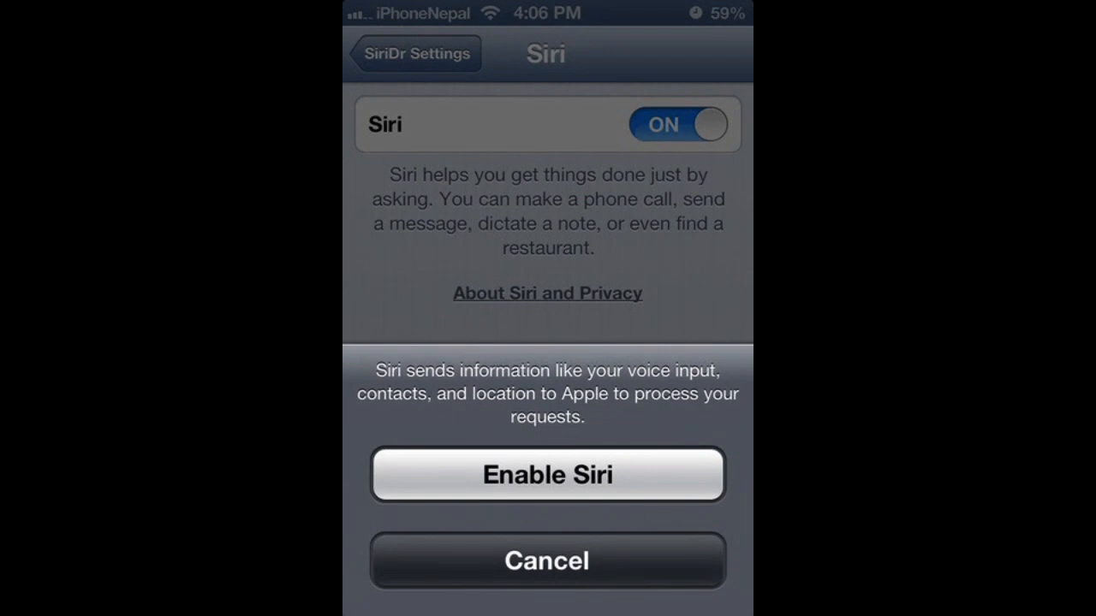
{"action": "left_click", "coordinate": [547, 476]}
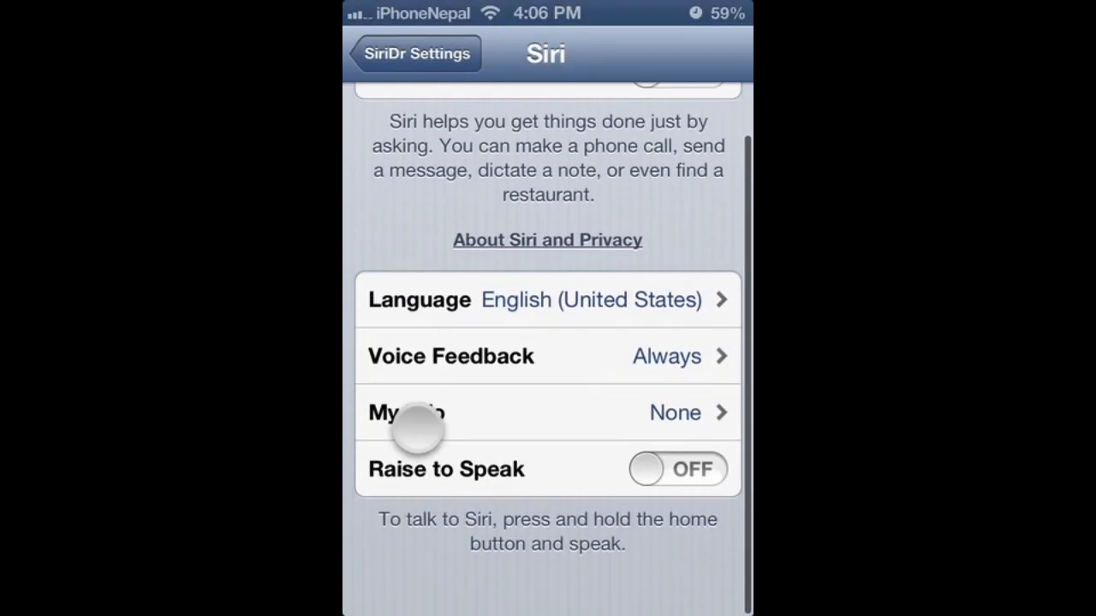
{"action": "scroll", "scroll_direction": "down", "scroll_amount": 3}
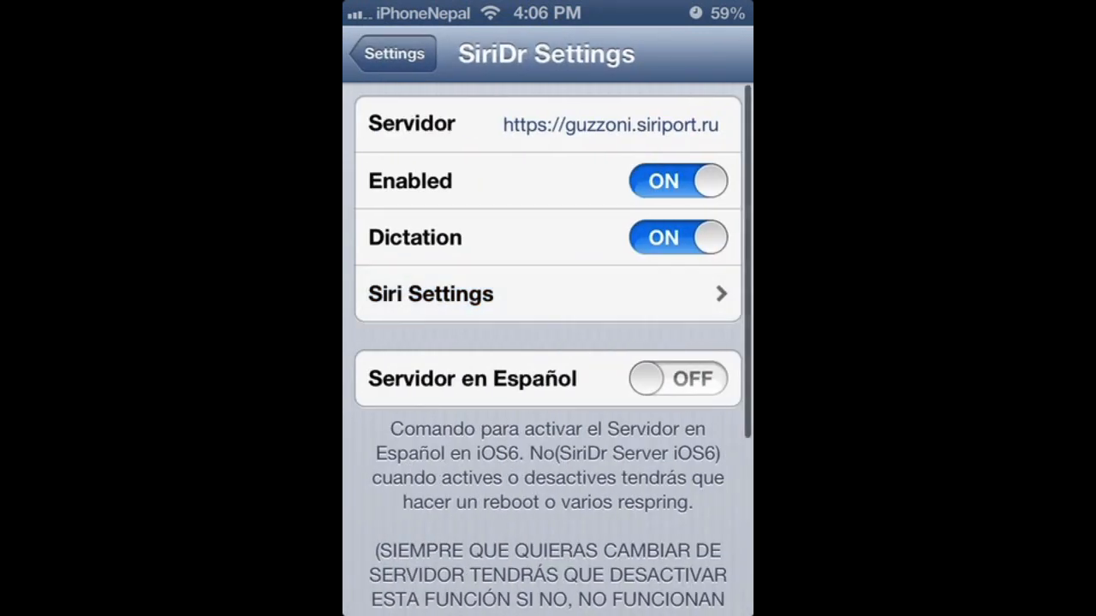
{"action": "scroll", "scroll_direction": "down", "scroll_amount": 3}
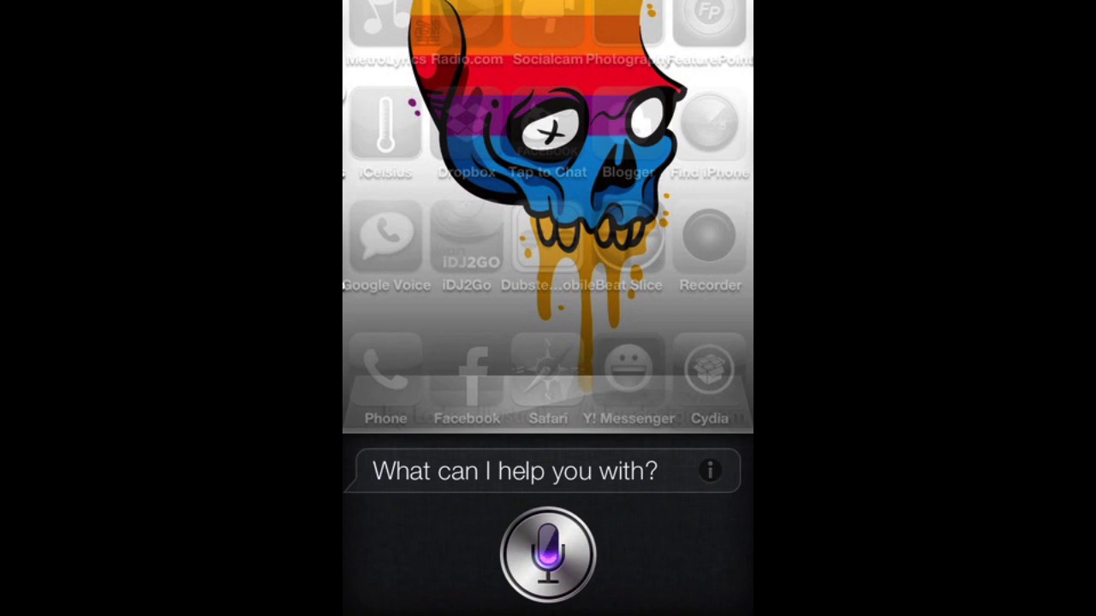
Step: Start Siri listening from the microphone and raise the phone volume to nearly full
{"action": "left_click", "coordinate": [546, 559]}
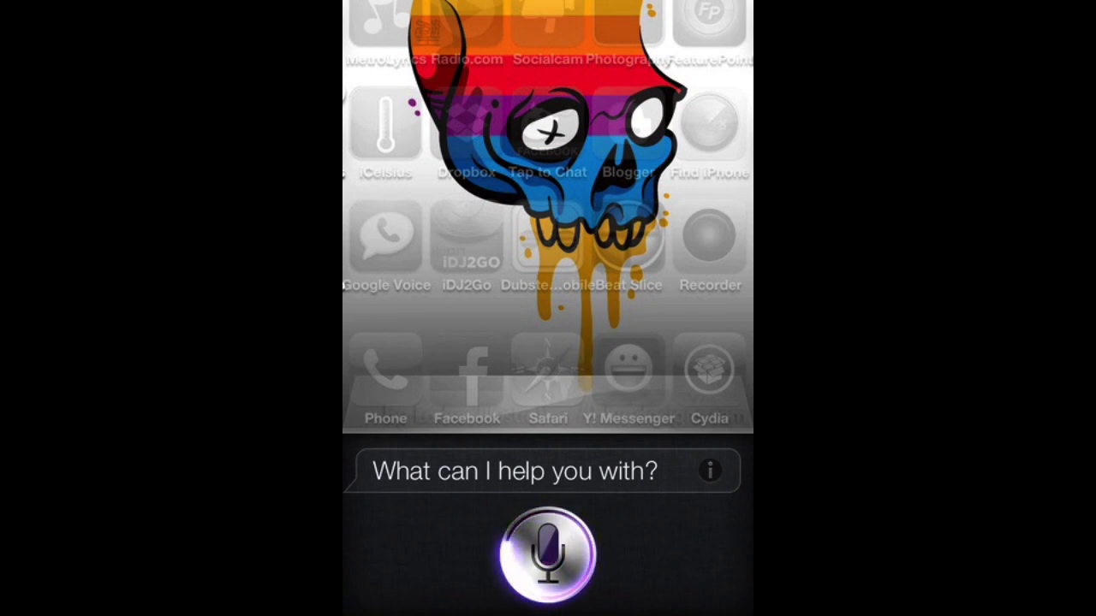
{"action": "key", "text": "volumeup"}
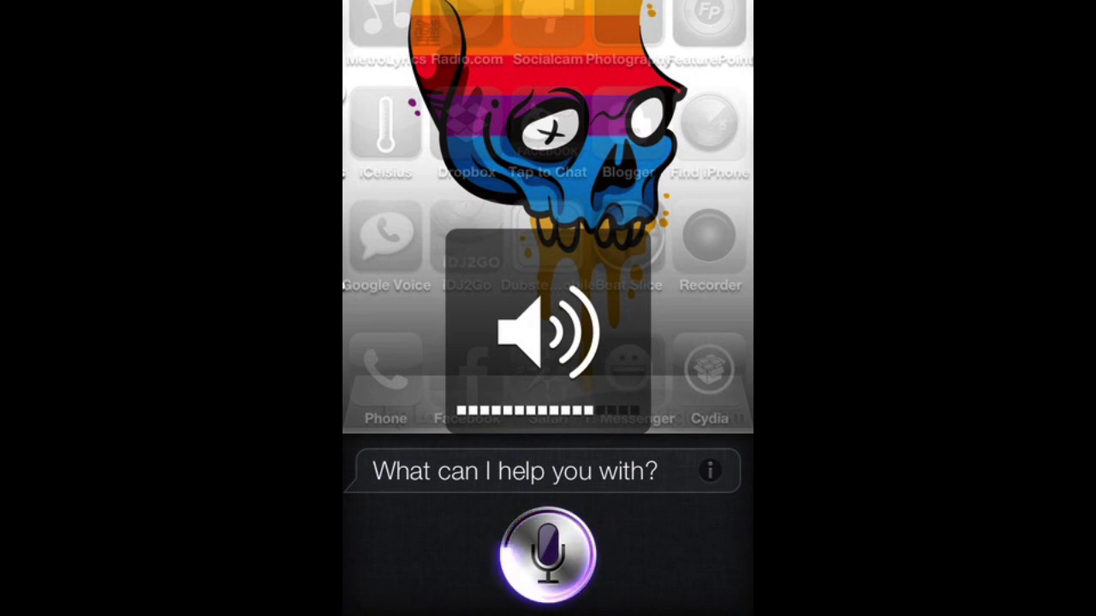